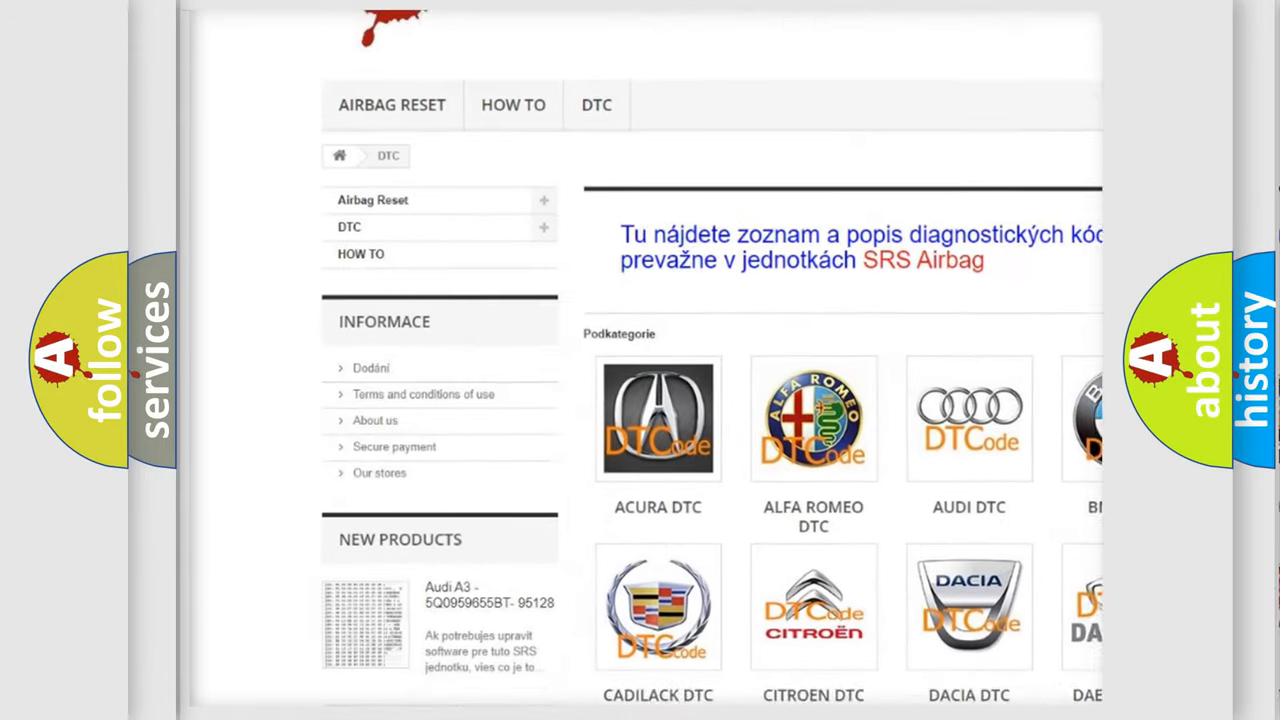
scroll("down", 3)
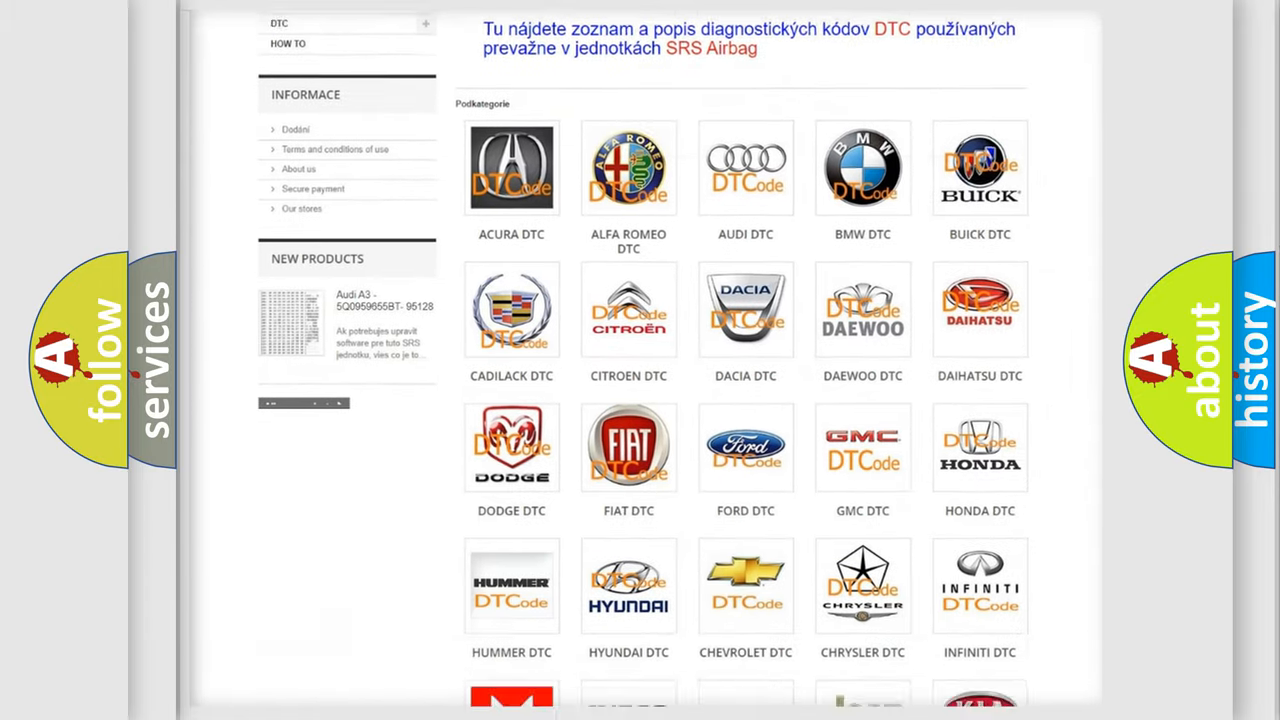
scroll("down", 3)
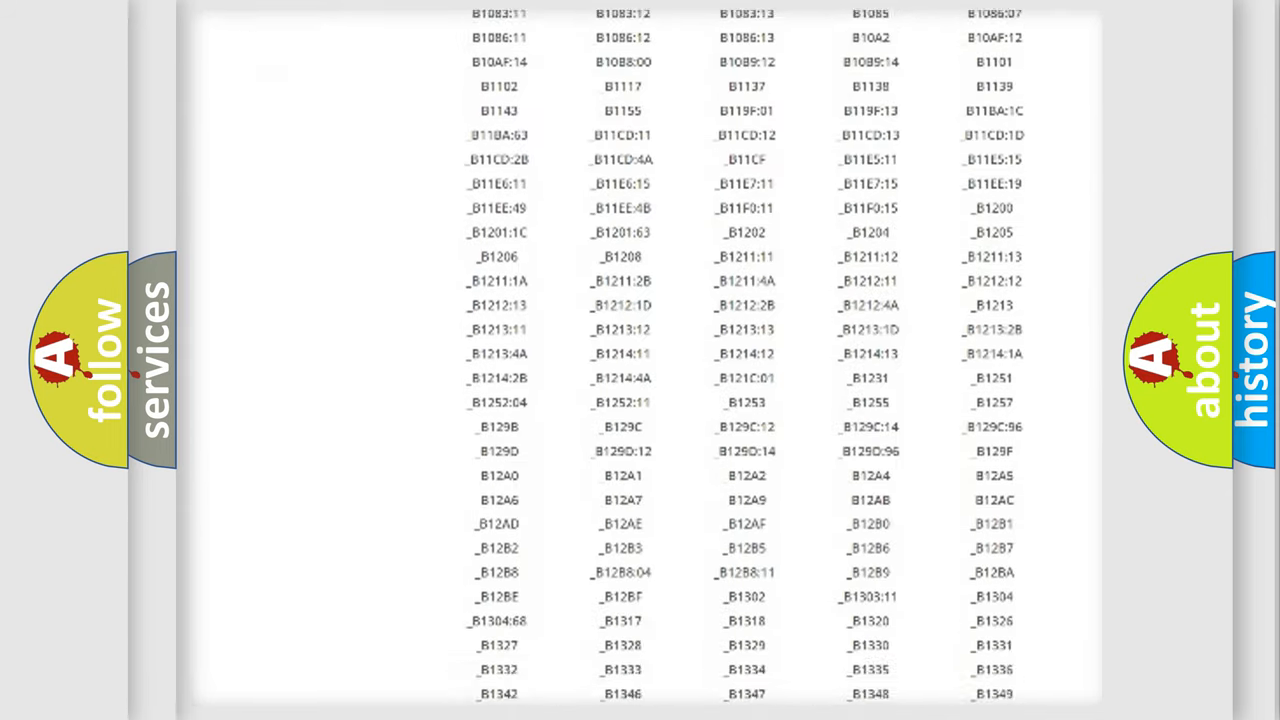
scroll("down", 3)
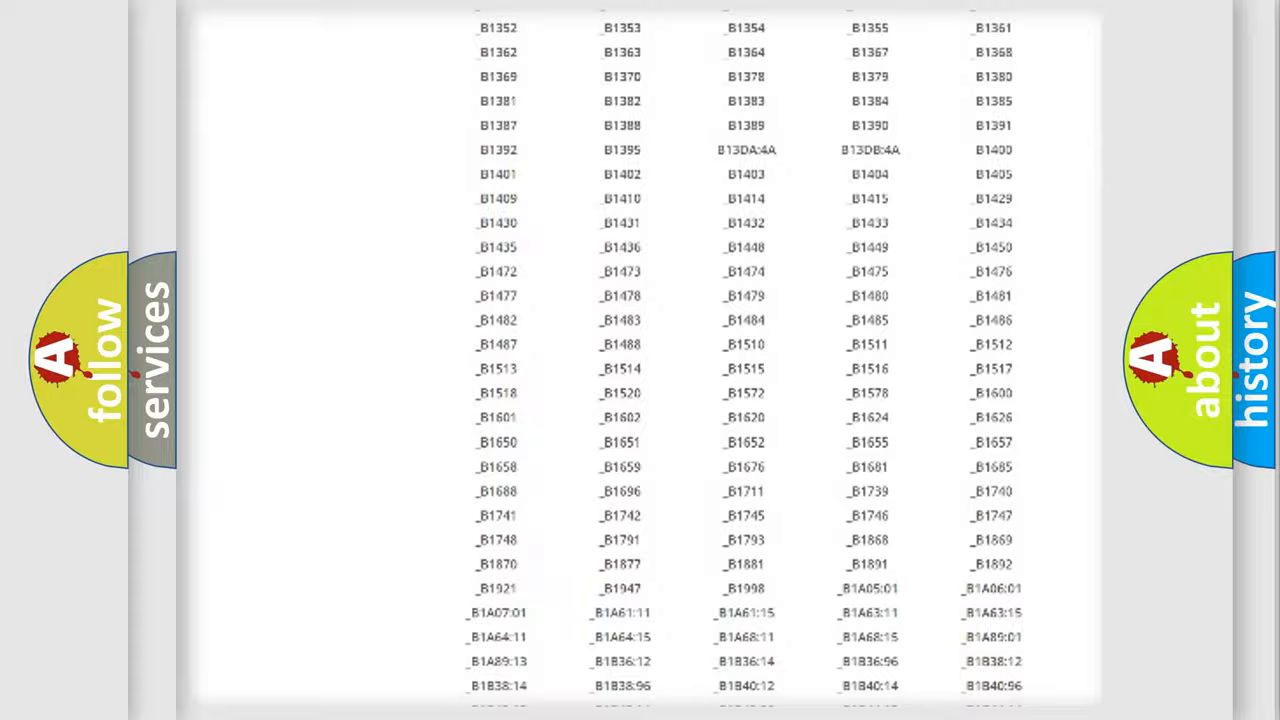